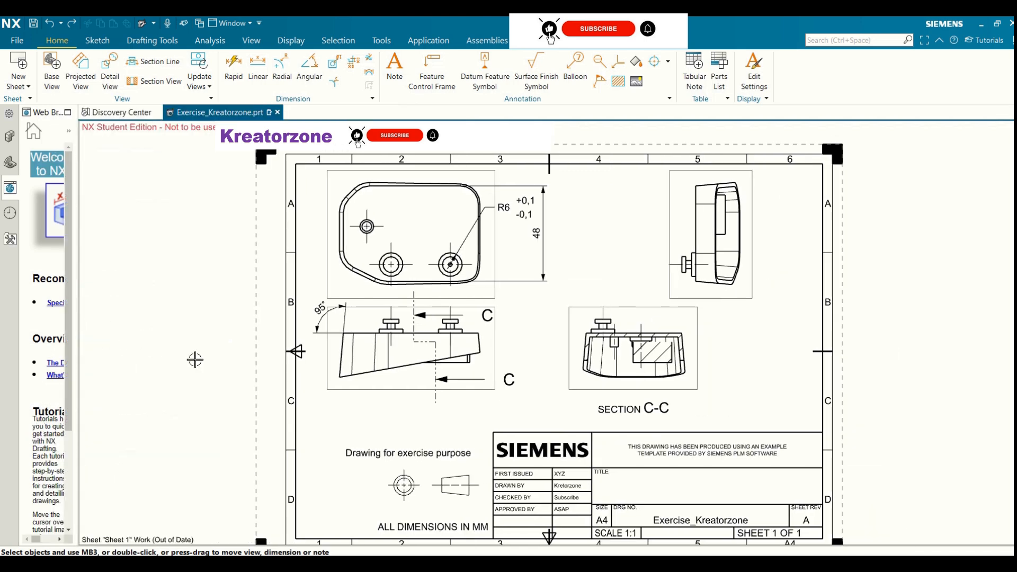
mouse_move(447, 386)
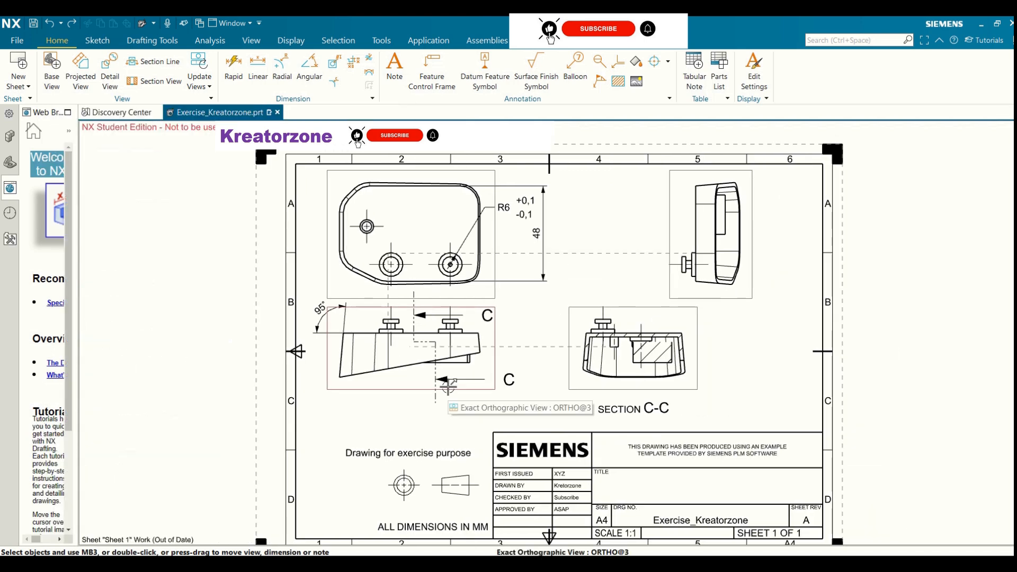
mouse_move(451, 382)
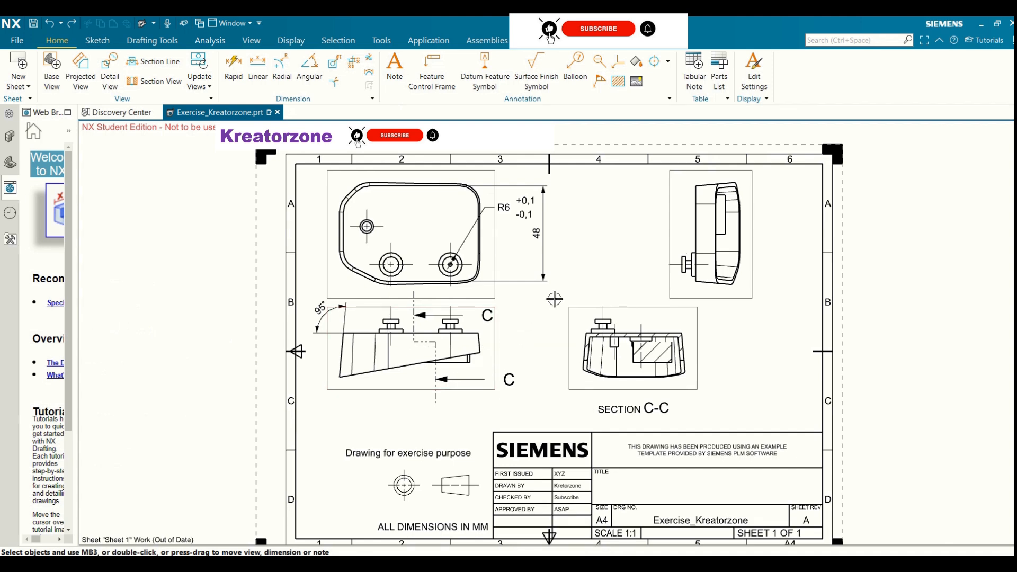
mouse_move(209, 205)
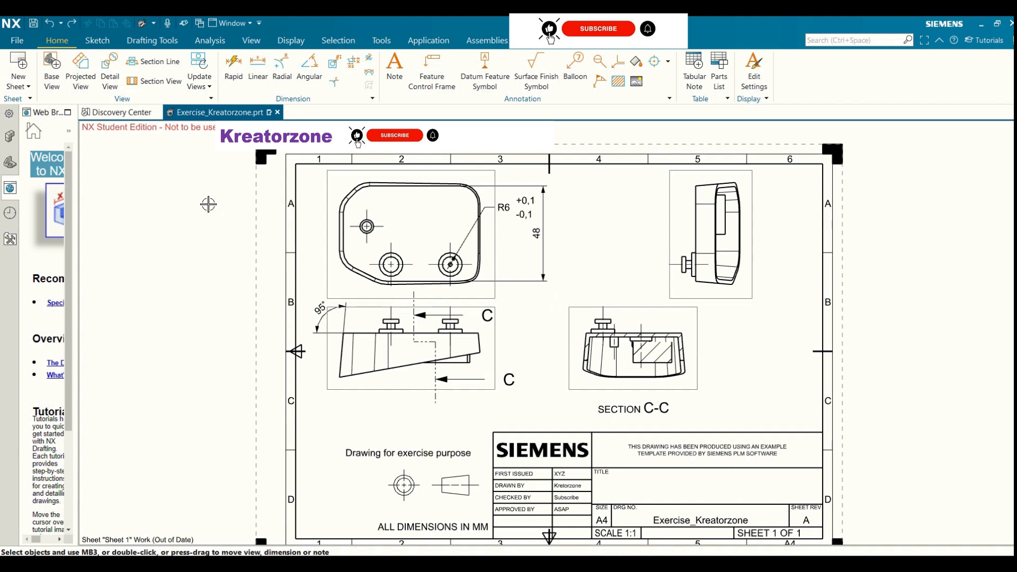
mouse_move(386, 109)
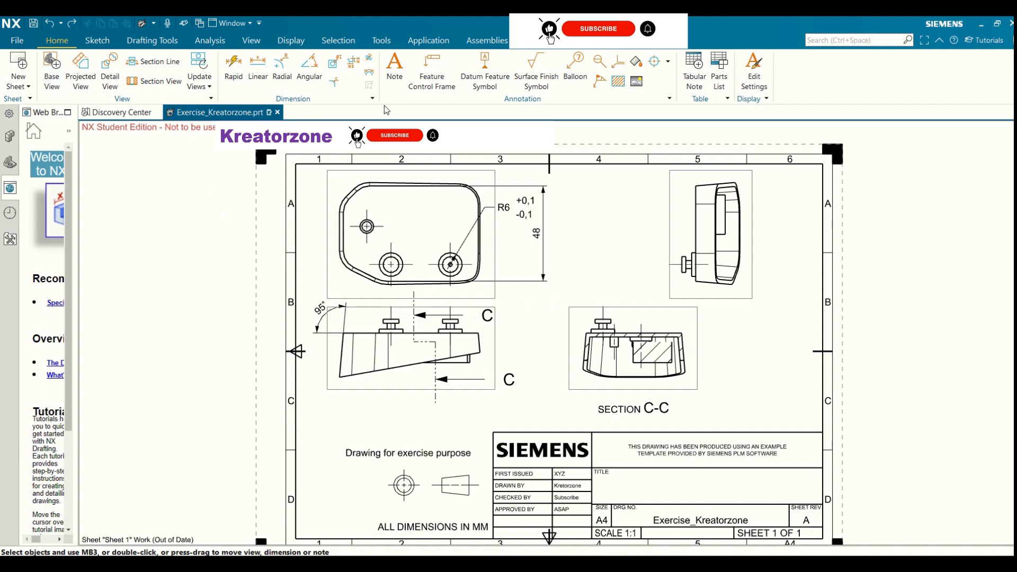
mouse_move(432, 70)
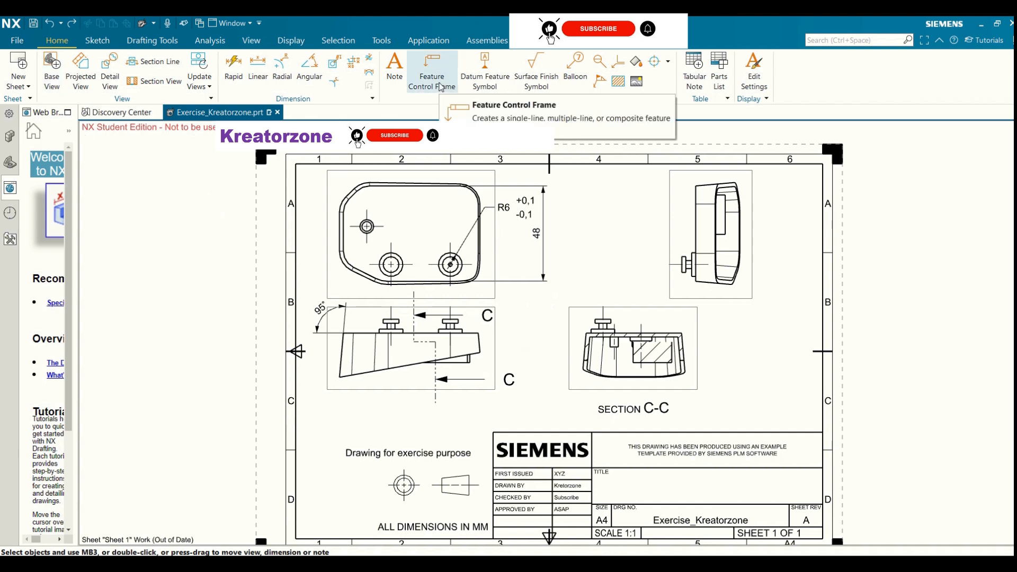
Step: Create an empty feature control frame leadered to the right-side view's edge midpoint, placed to its right
click(431, 68)
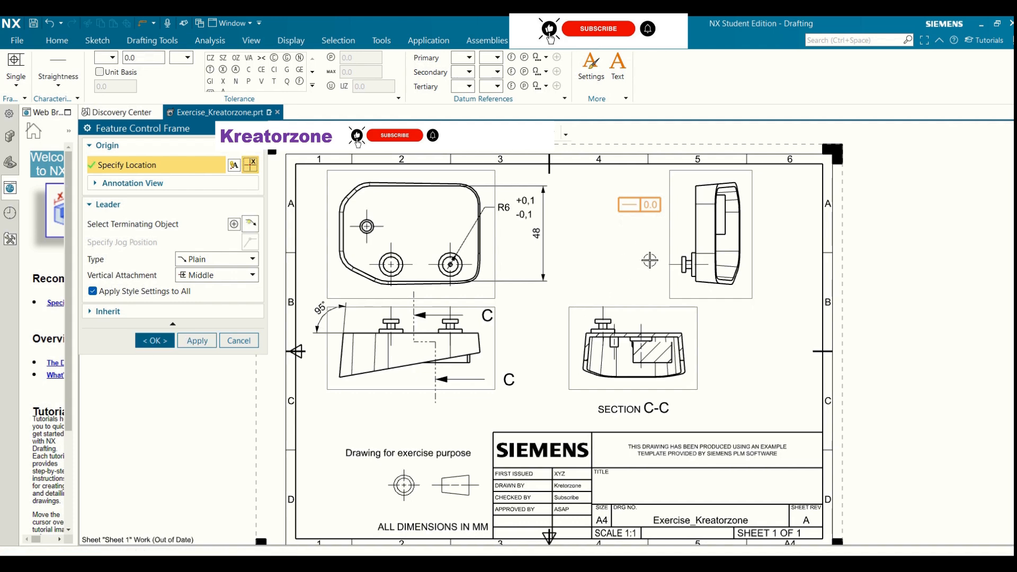
mouse_move(250, 223)
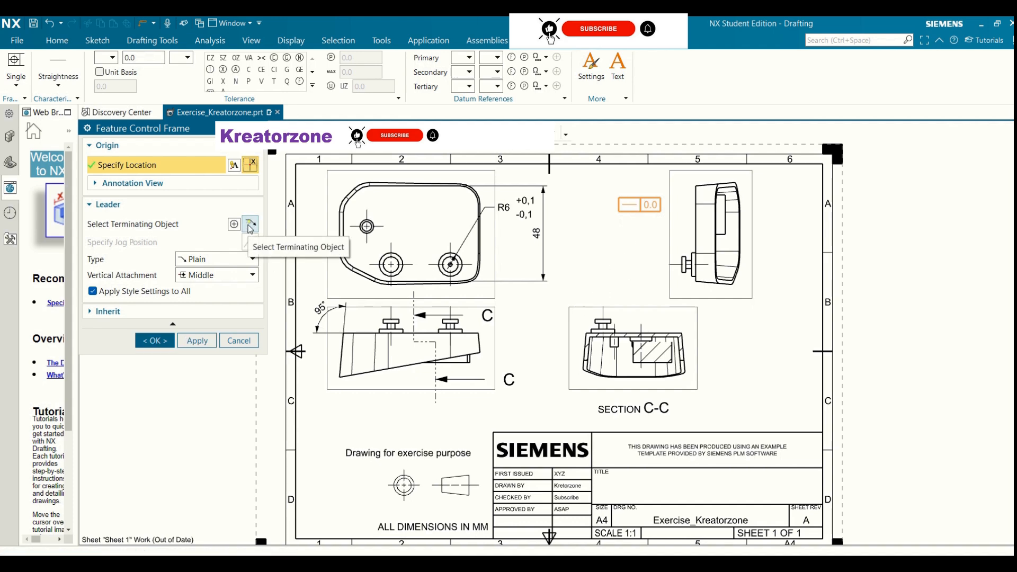
click(108, 205)
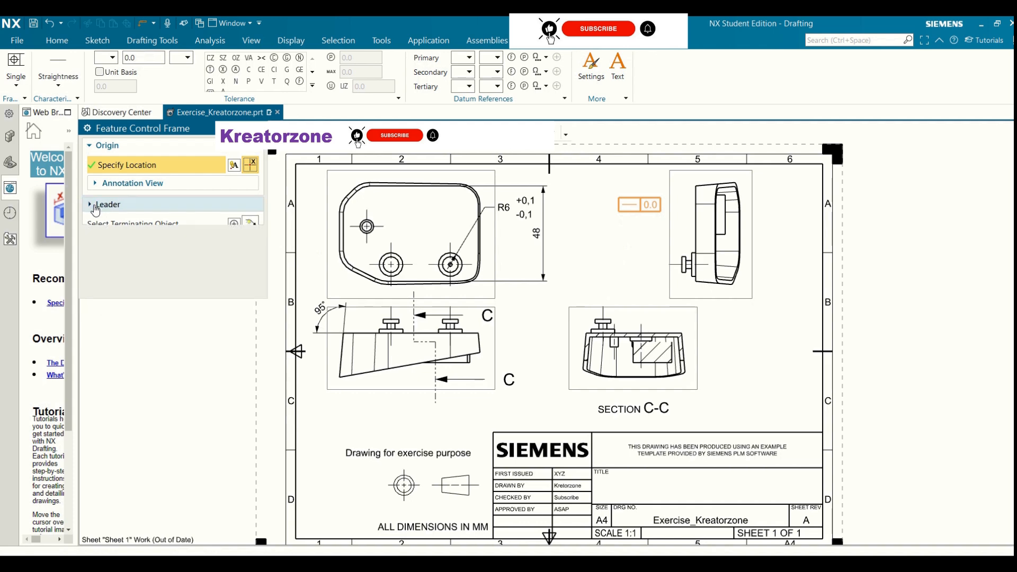
click(108, 204)
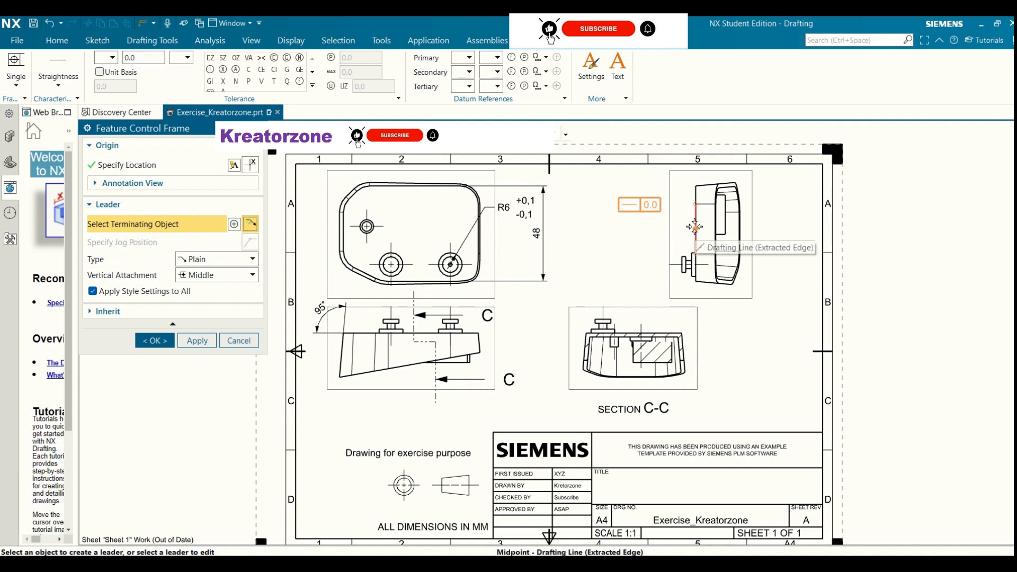
click(694, 227)
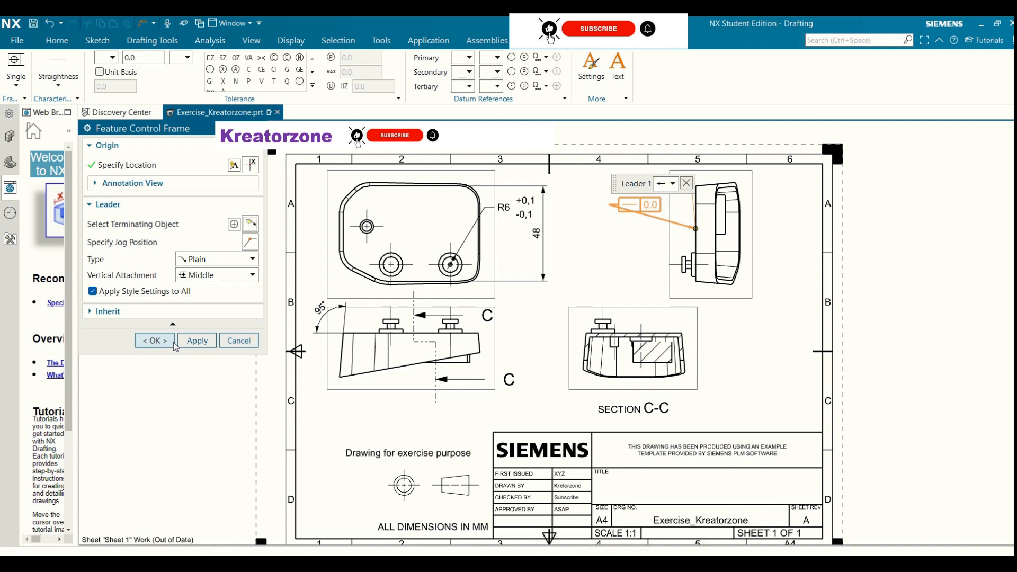
click(155, 340)
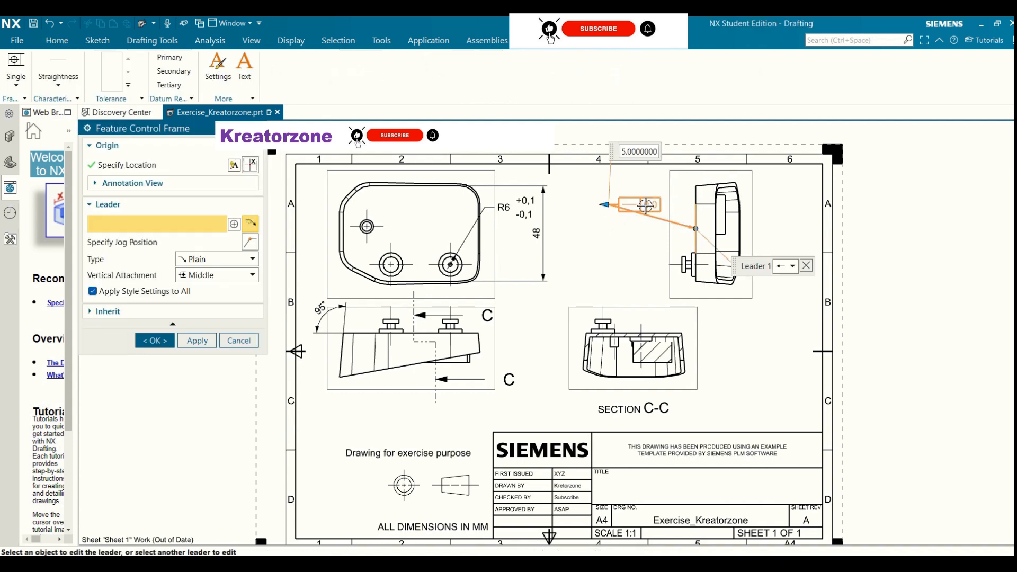
click(126, 165)
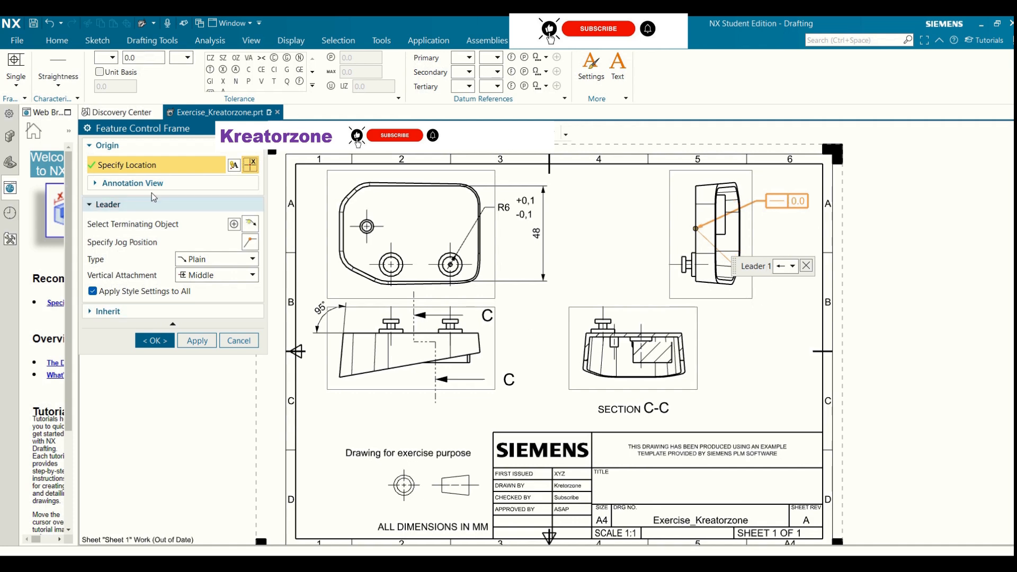
Step: Commit the leadered feature control frame beside the right-side view
click(238, 340)
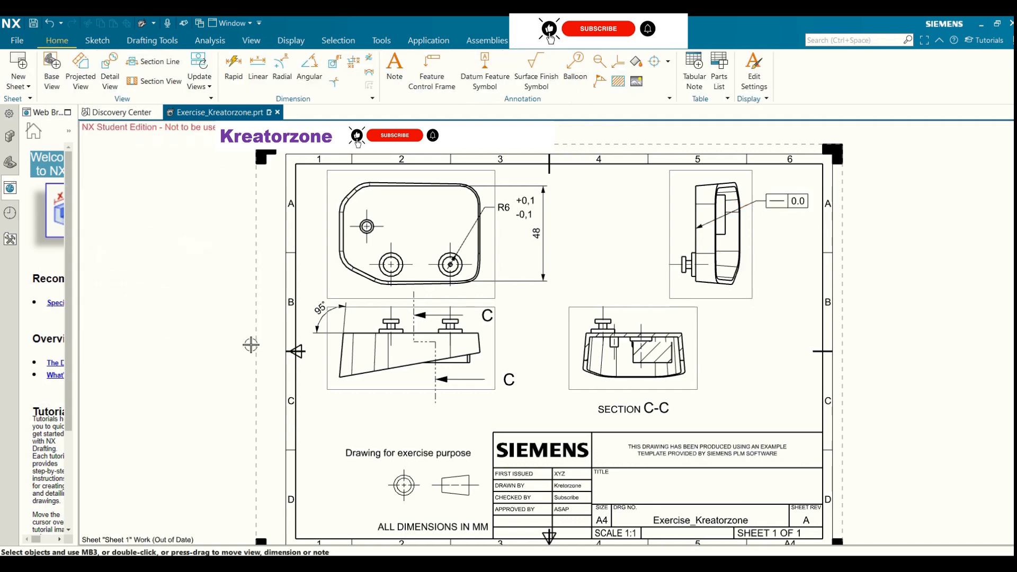
mouse_move(787, 202)
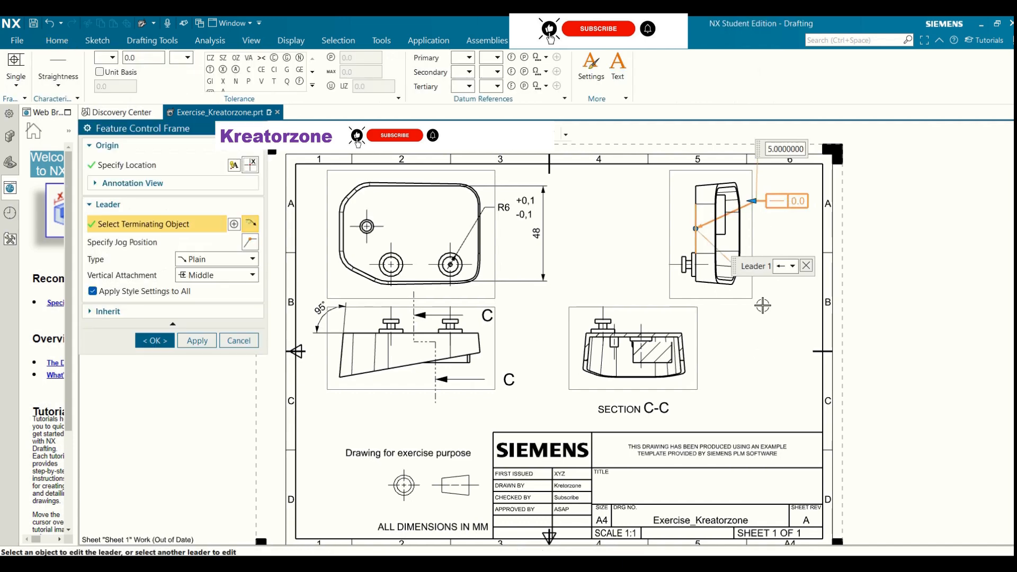
Step: Reopen the frame for editing and bring up the geometric characteristic list
click(57, 76)
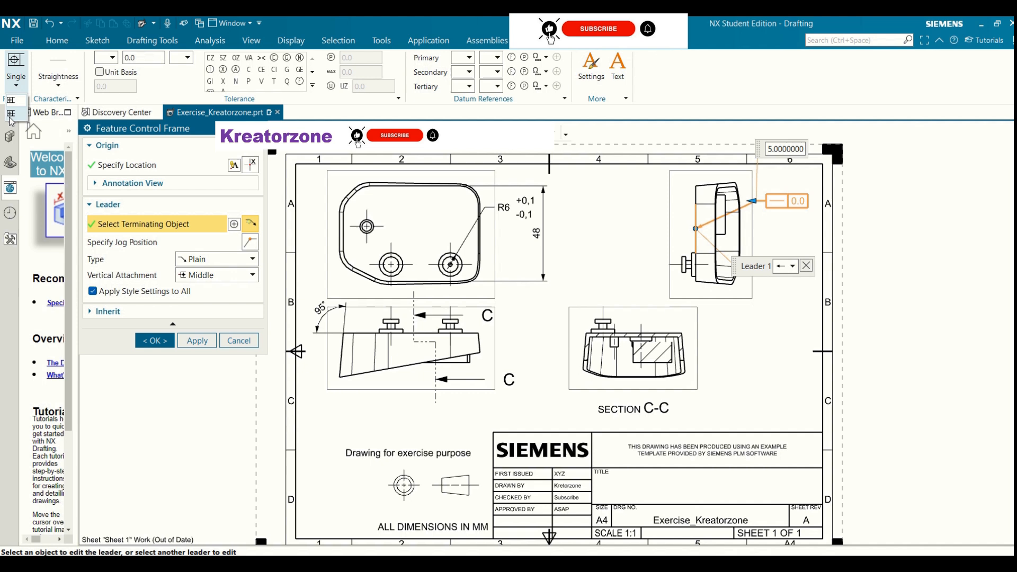
mouse_move(9, 117)
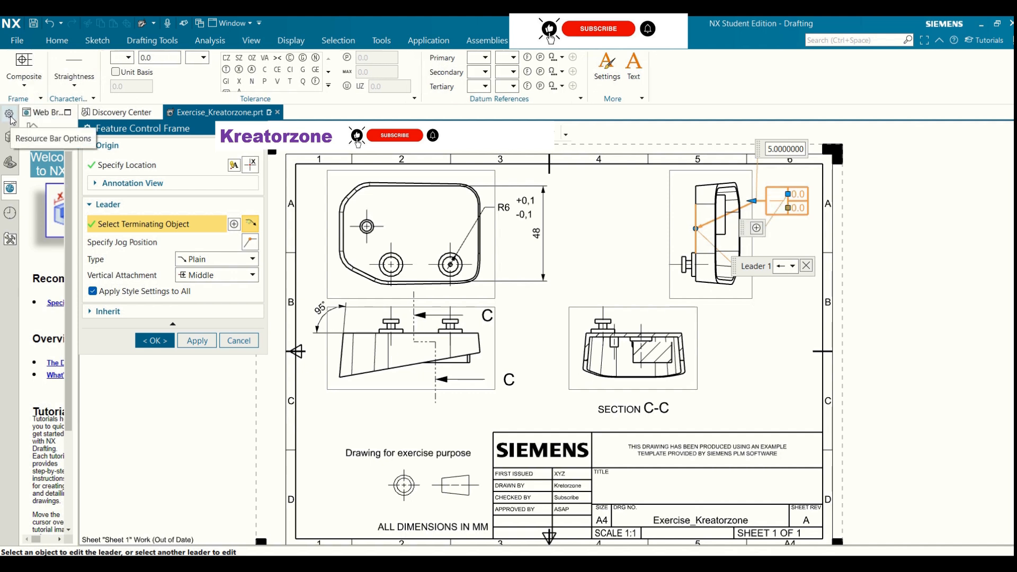
mouse_move(24, 71)
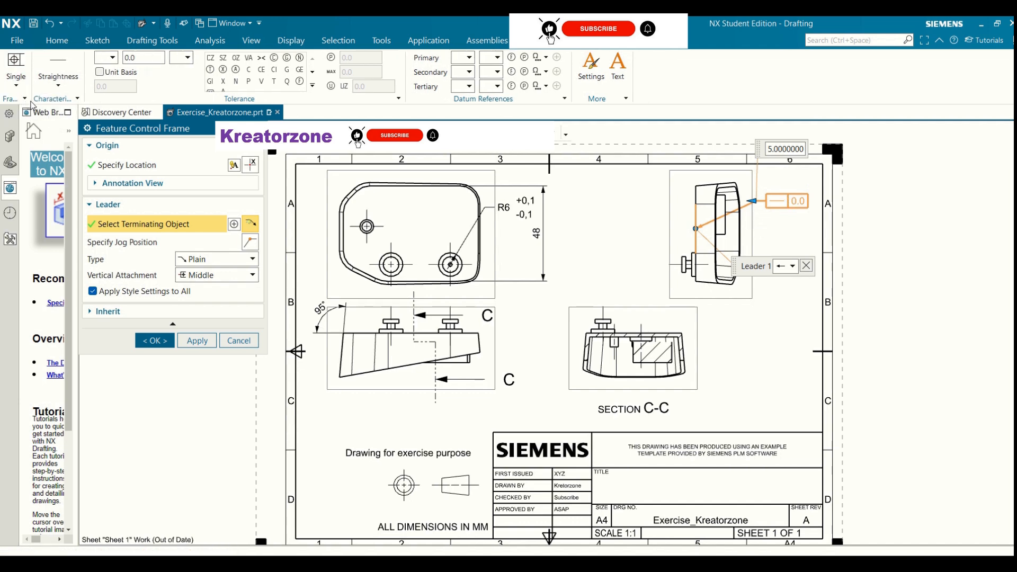
mouse_move(58, 76)
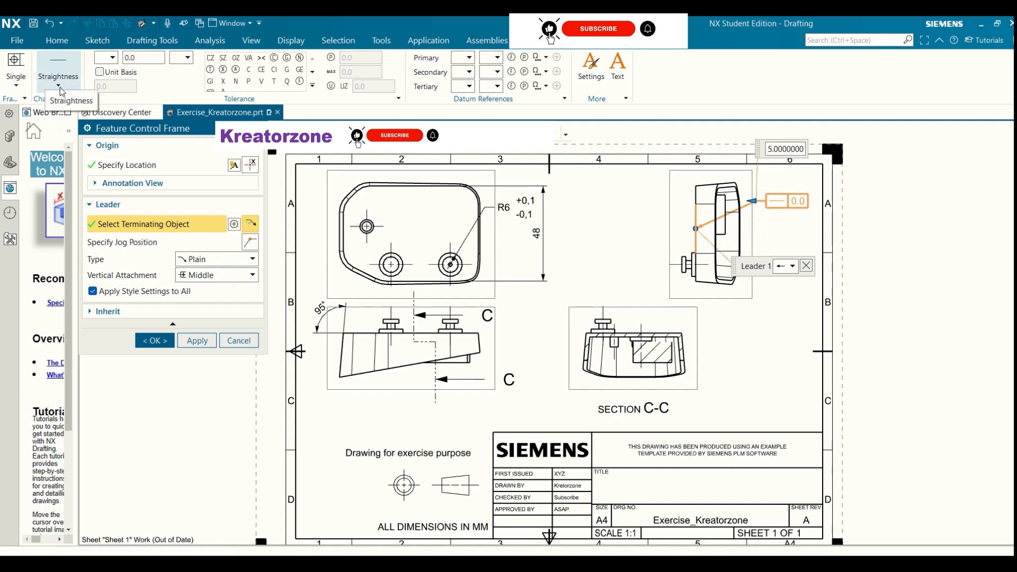
click(58, 85)
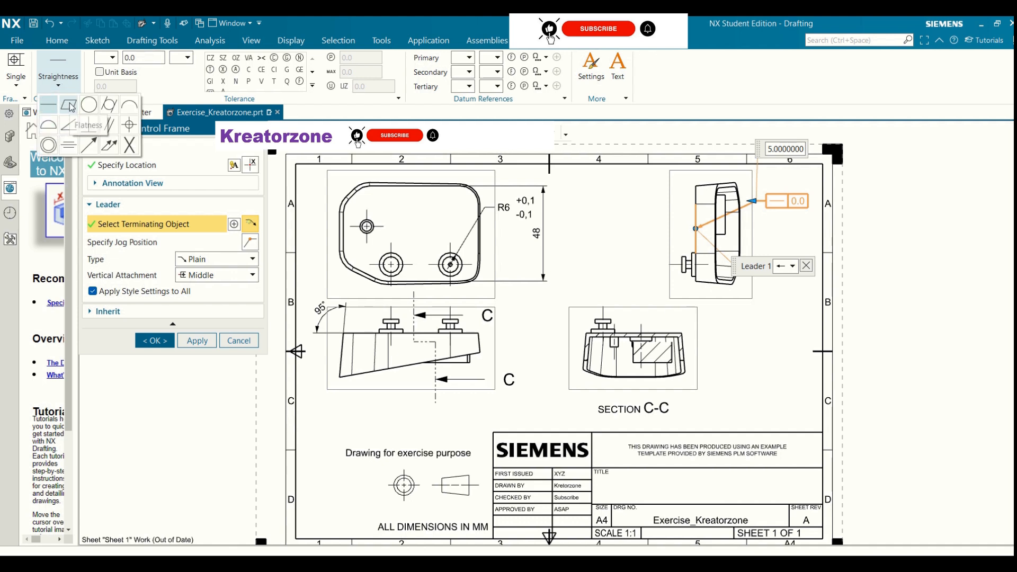
mouse_move(129, 125)
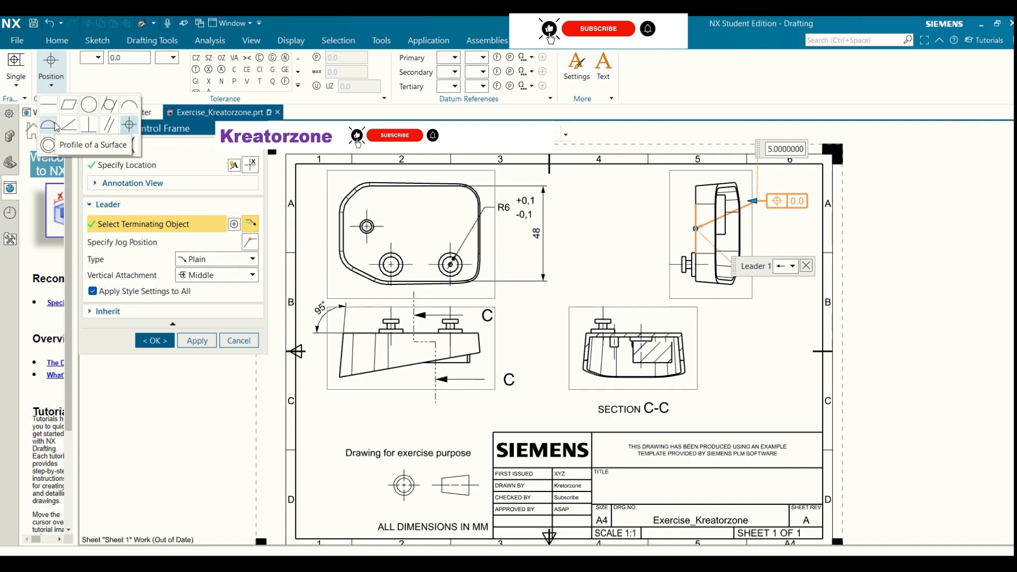
mouse_move(67, 125)
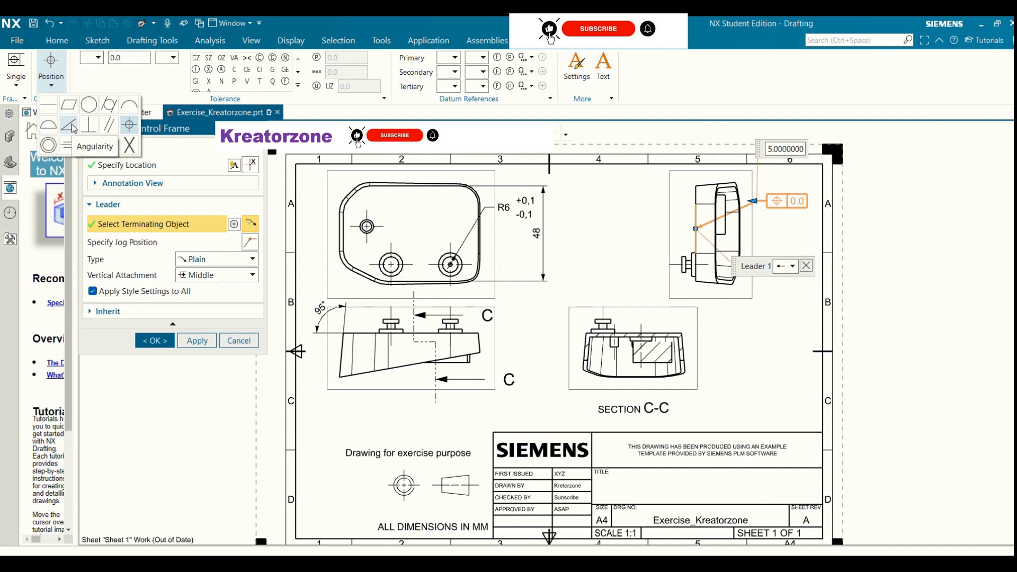
mouse_move(70, 104)
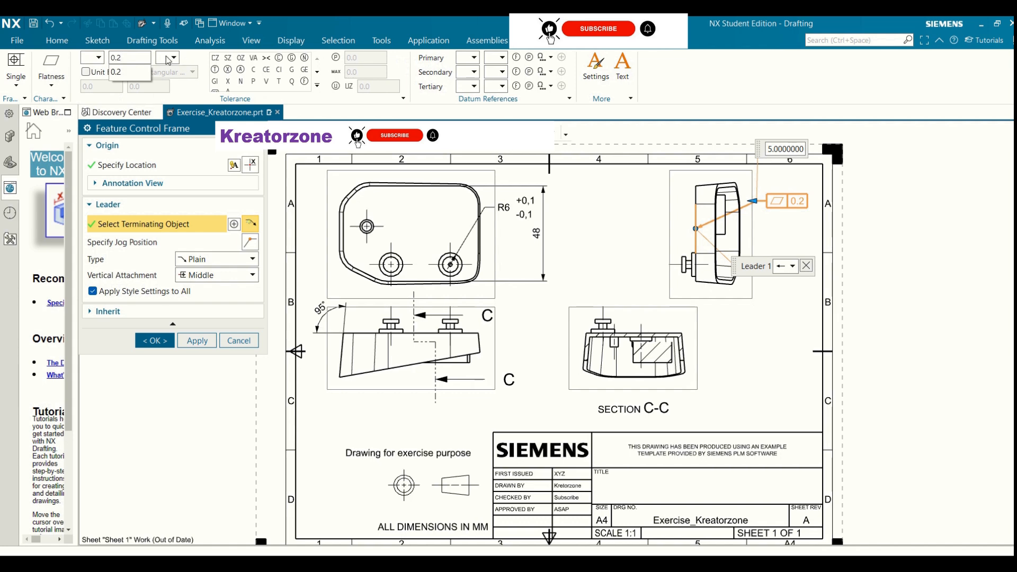
click(192, 58)
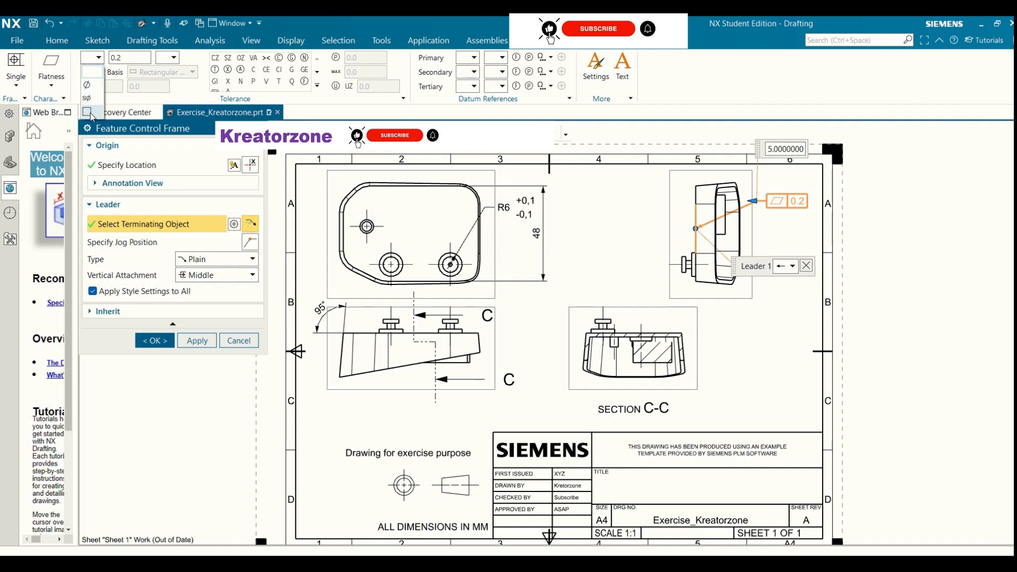
mouse_move(85, 85)
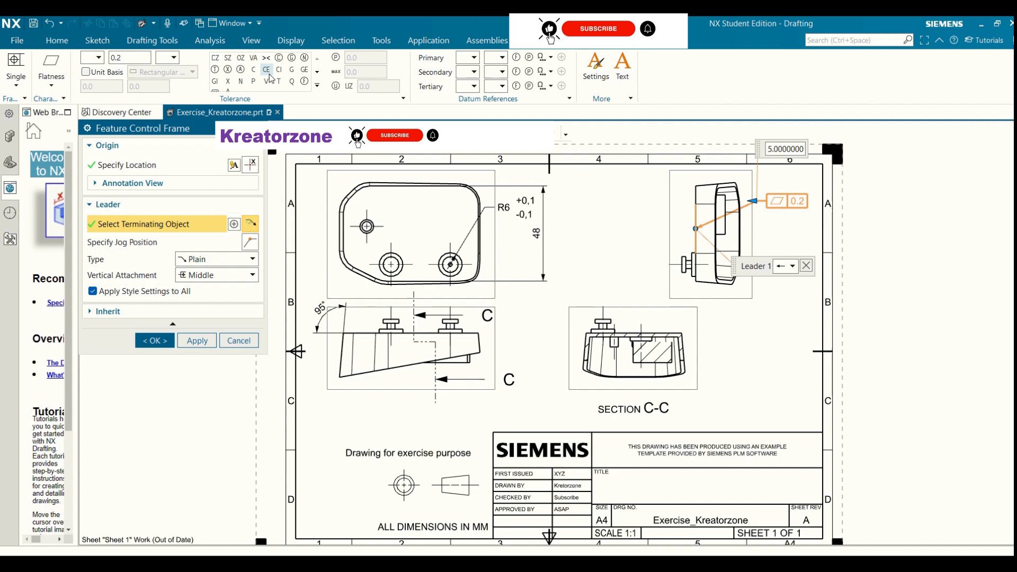
mouse_move(314, 78)
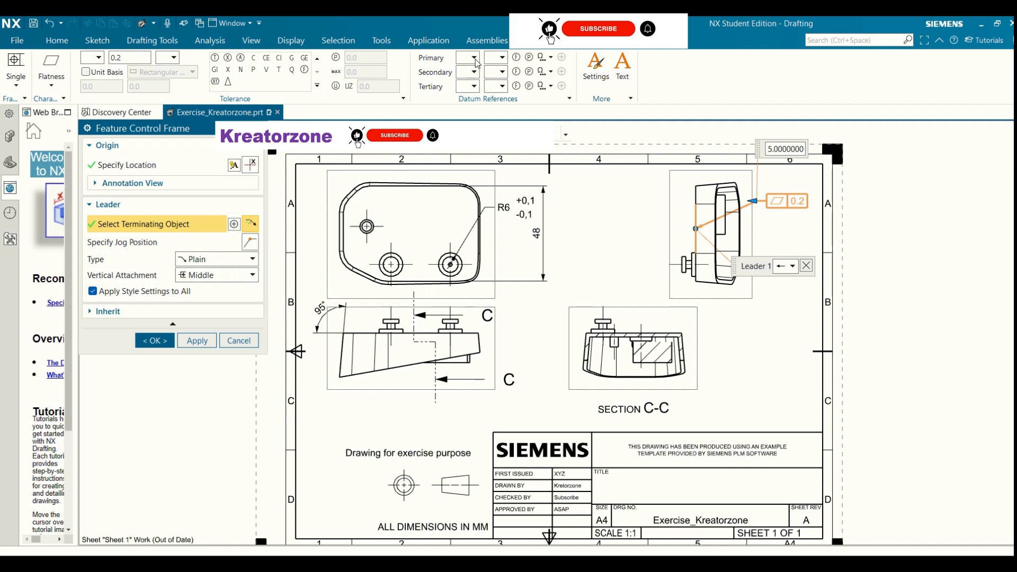
click(473, 72)
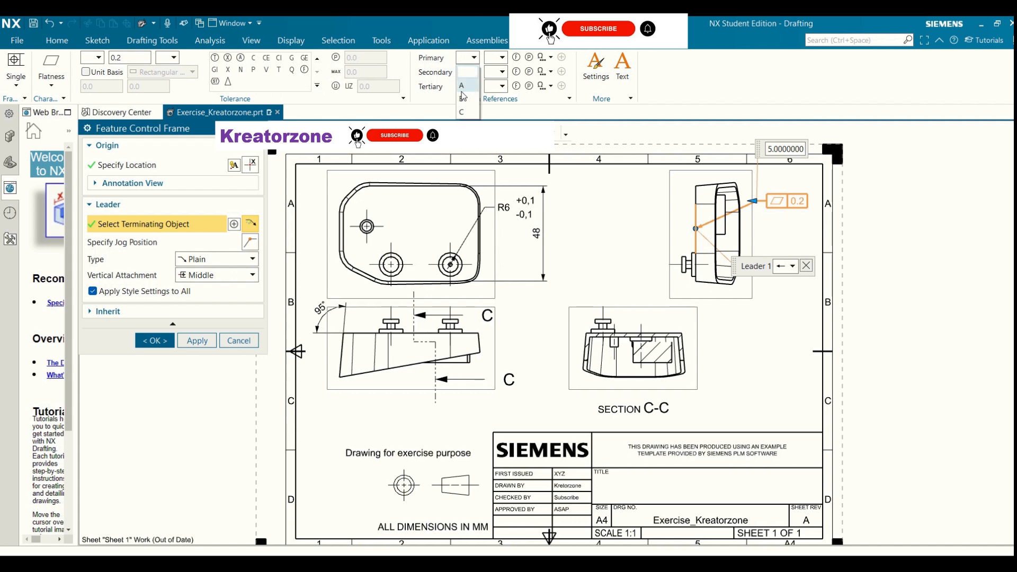
click(461, 85)
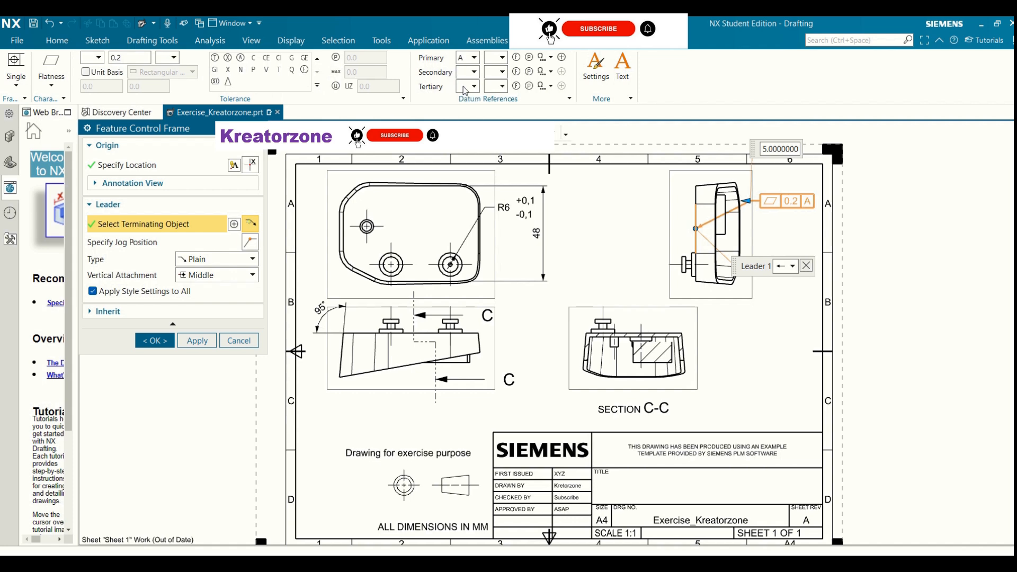
click(476, 57)
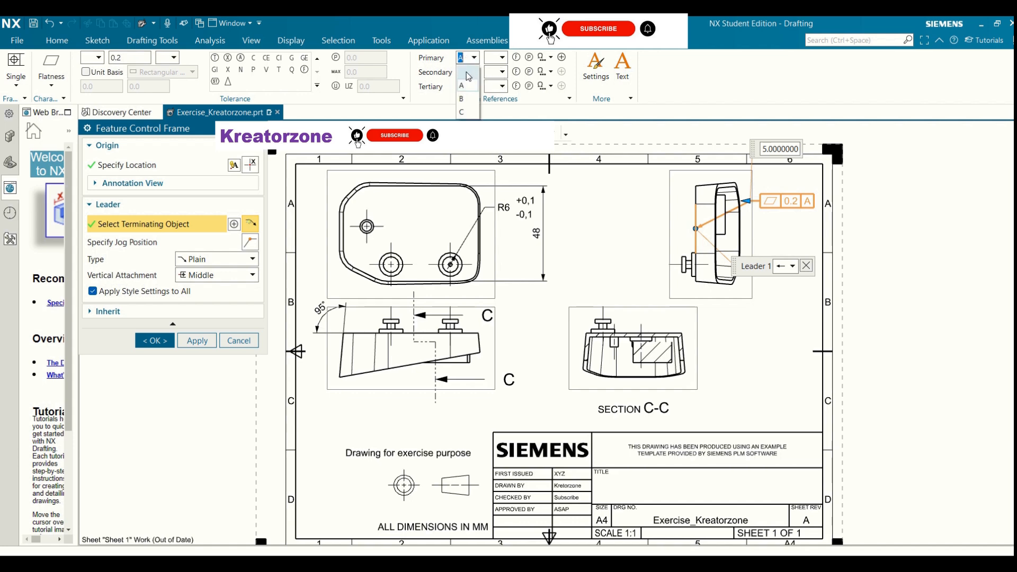
click(467, 75)
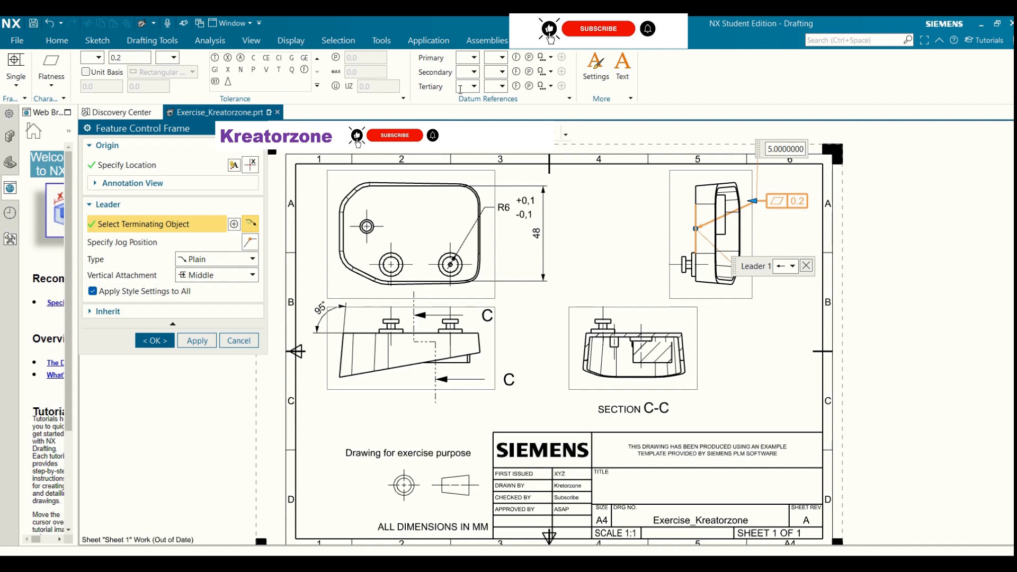
mouse_move(458, 72)
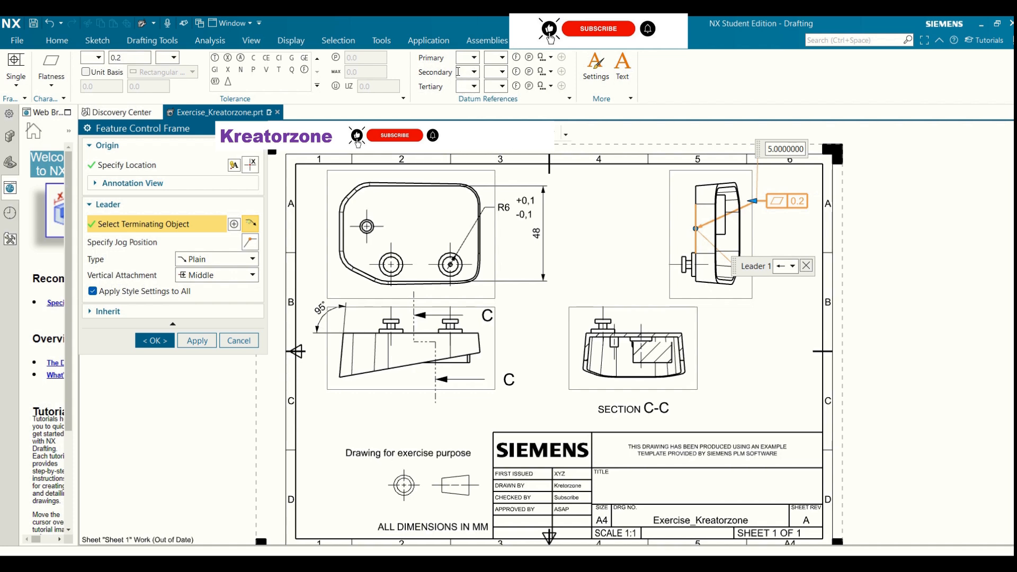
mouse_move(475, 85)
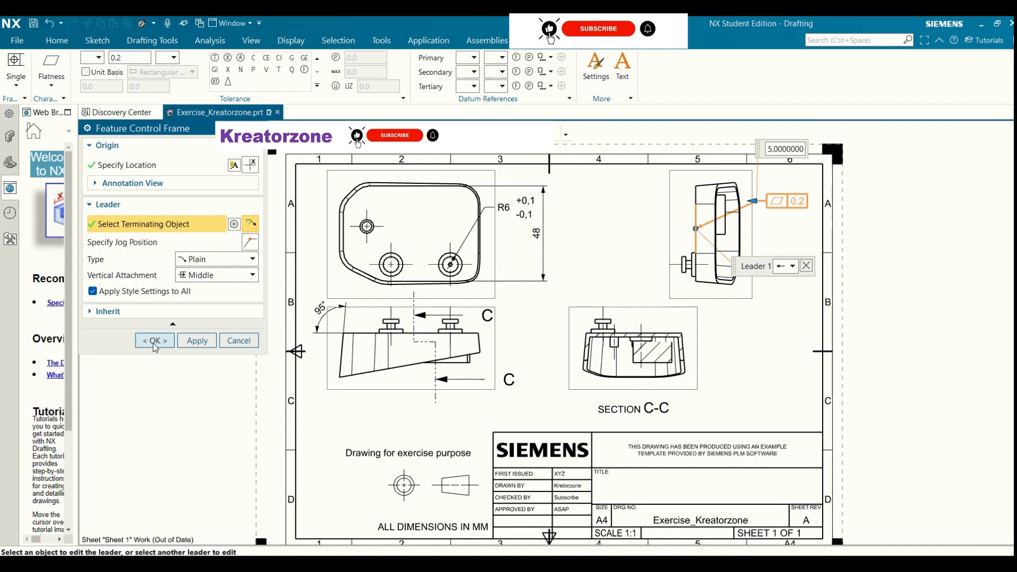
Step: Commit the flatness 0.2 frame and pick it up on the sheet to reposition
click(154, 340)
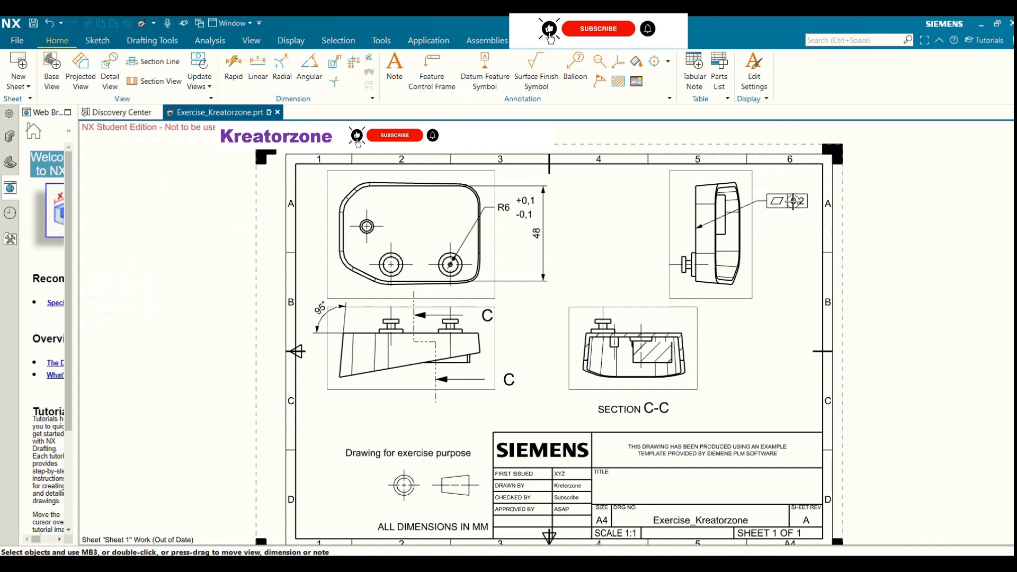
mouse_move(785, 200)
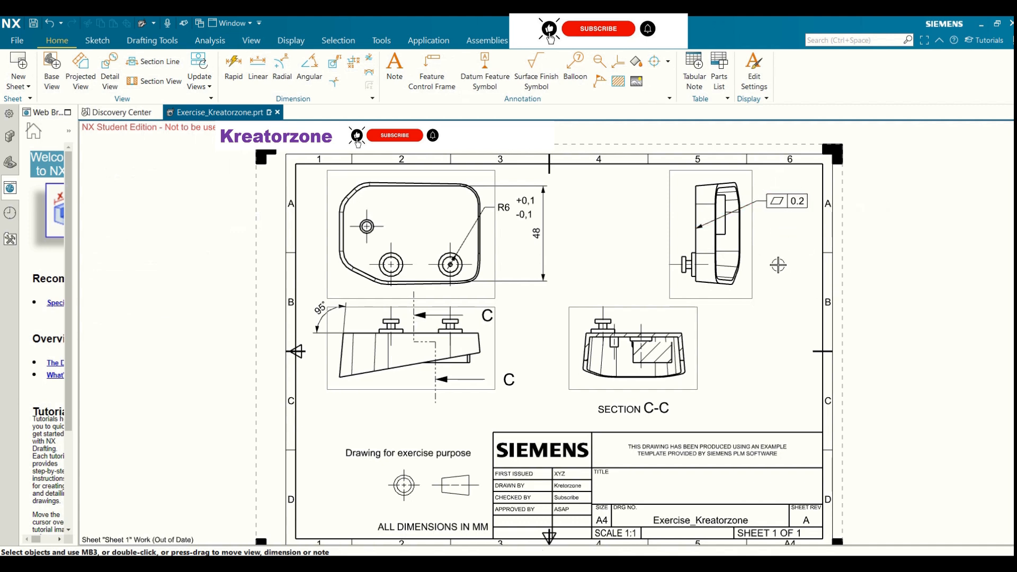
click(792, 201)
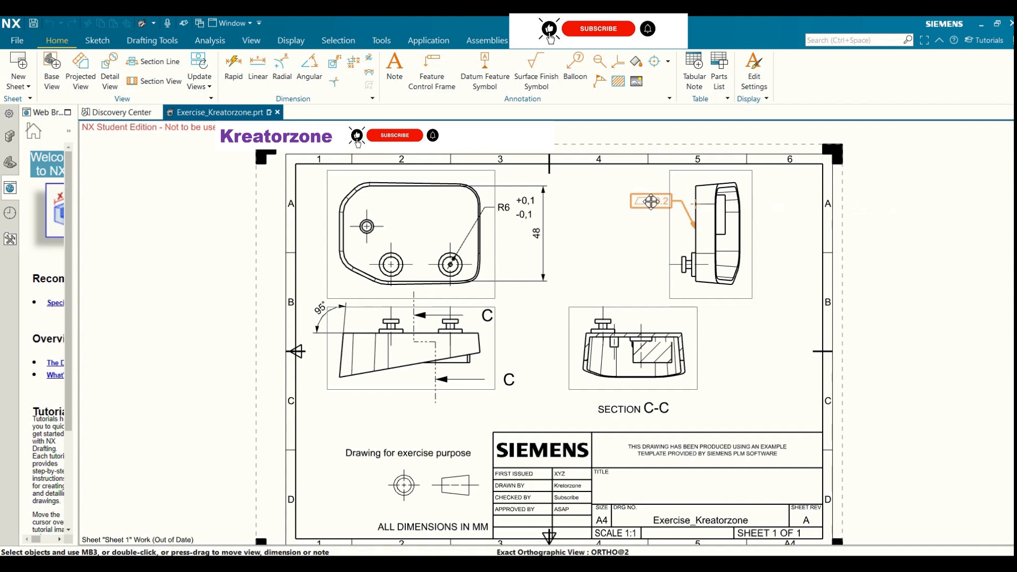